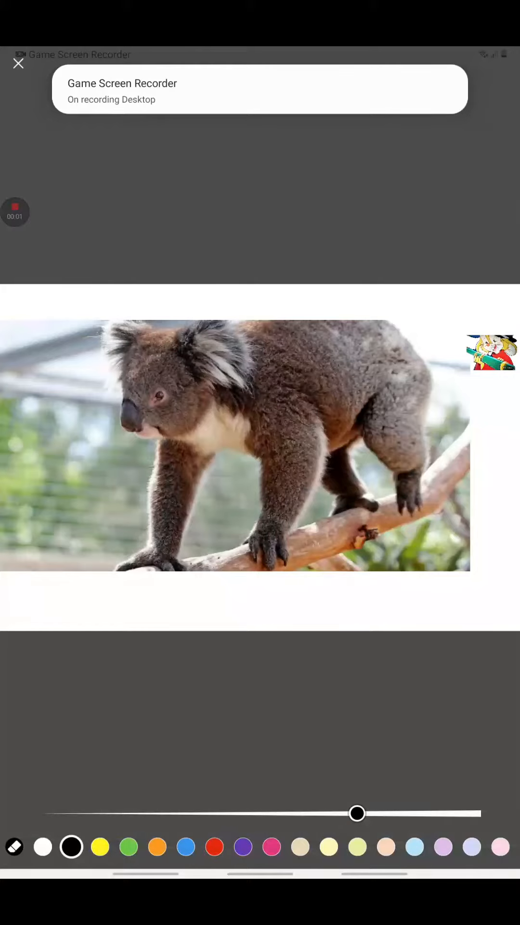
- Paint the whole koala photo over with the white brush, then switch to the eraser
left_click(41, 847)
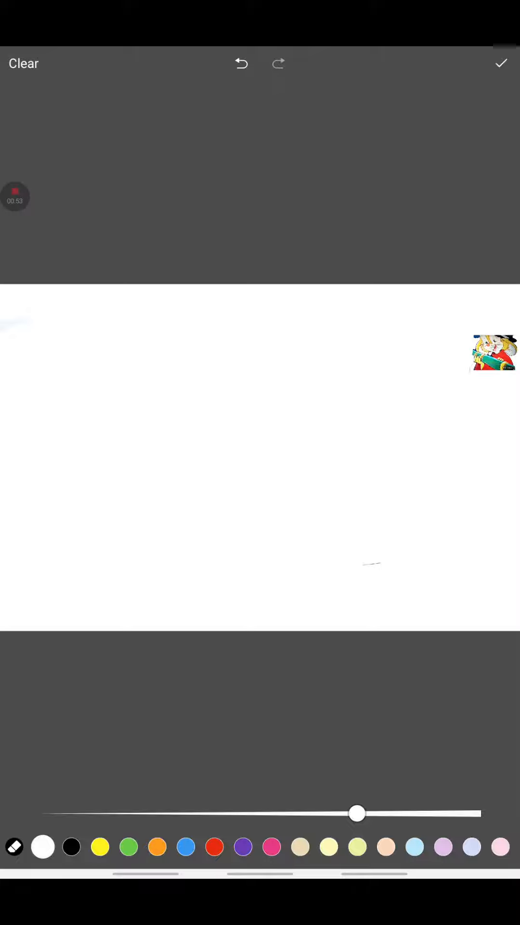
left_click(15, 847)
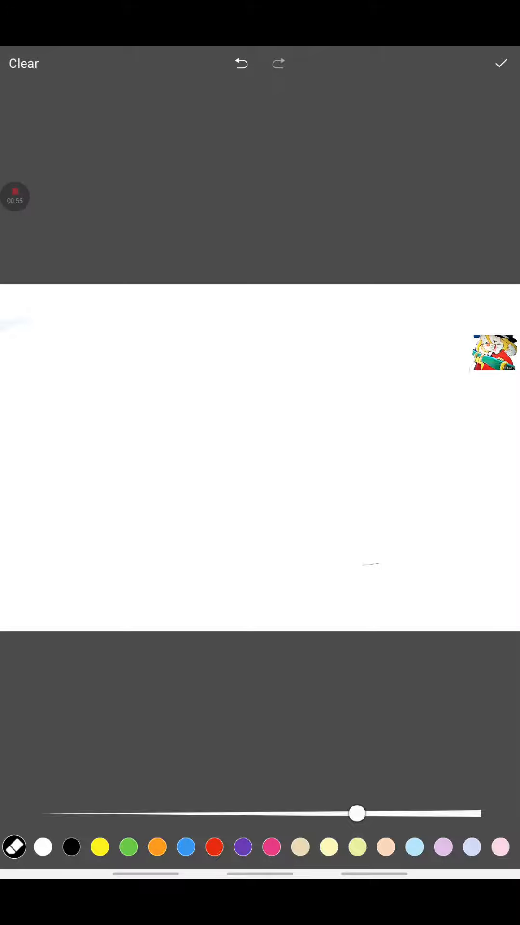